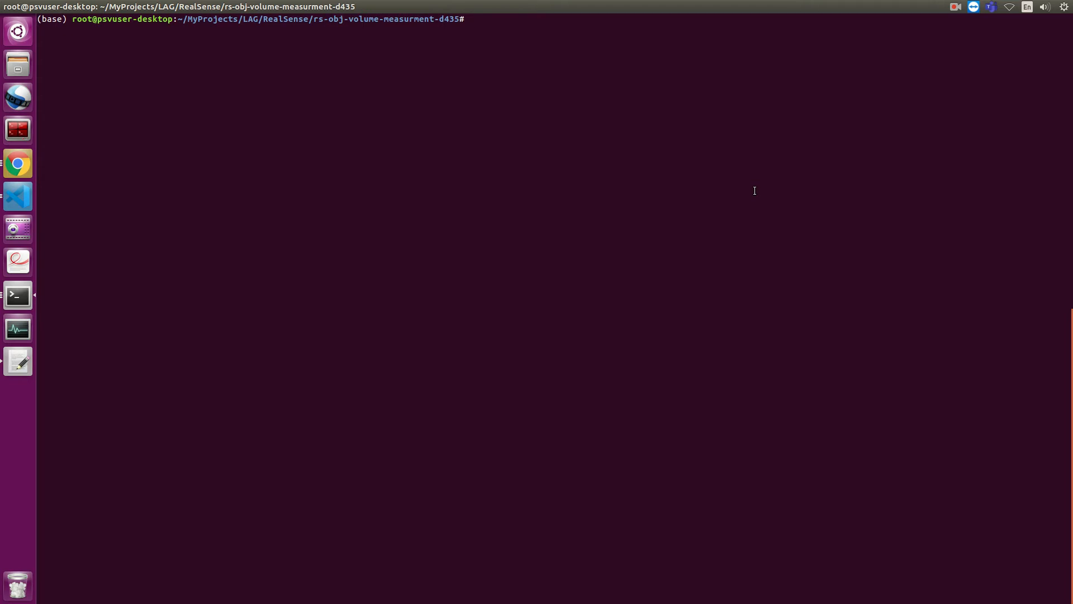
mouse_move(699, 168)
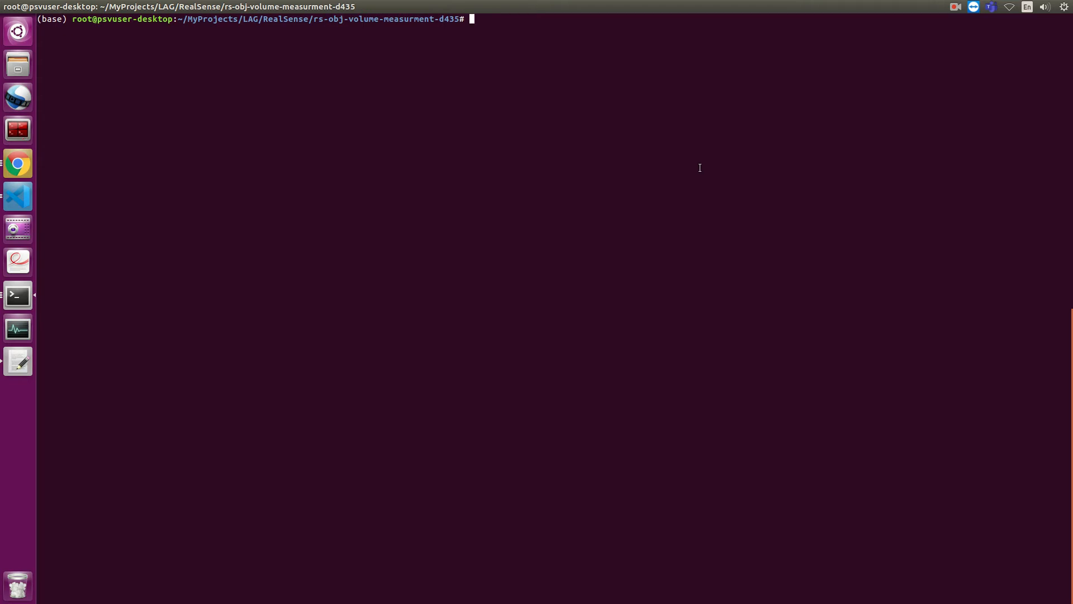
- Run python3 main.py to start the RealSense box volume measurement script
text(python3)
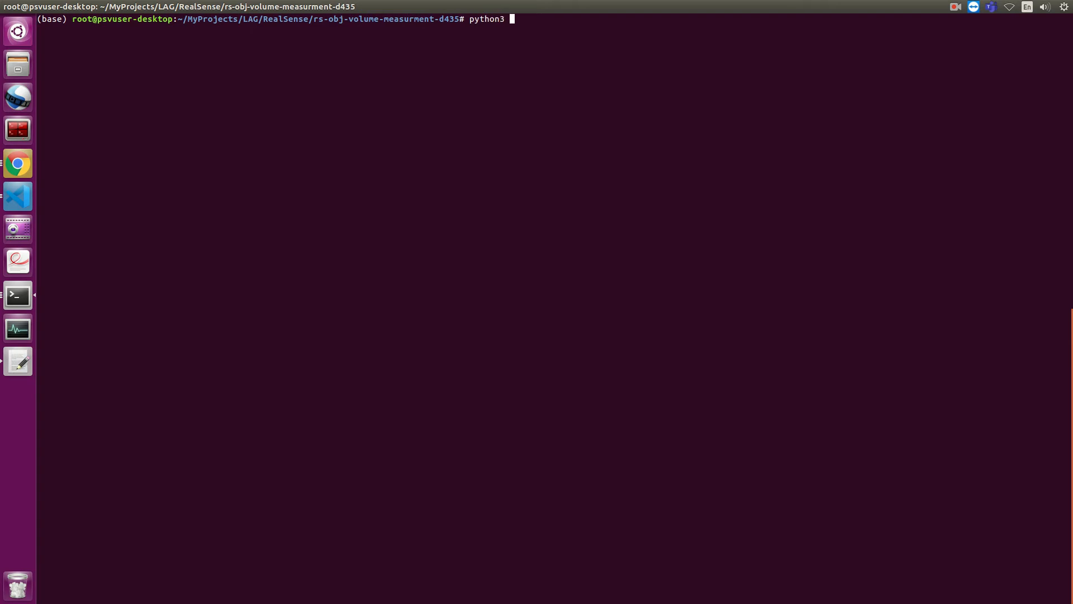
text(main.py)
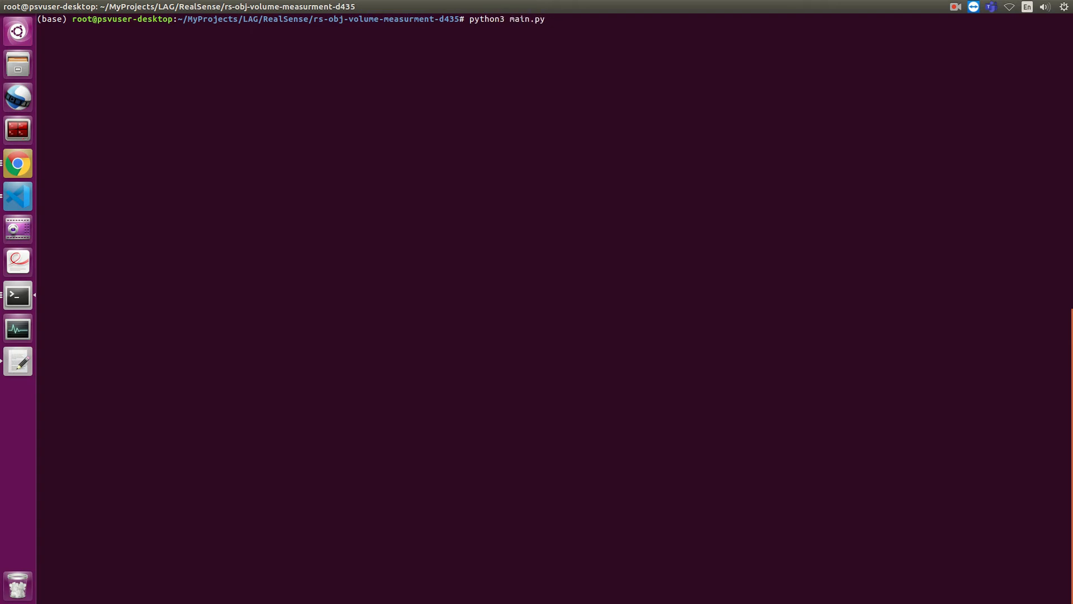
key(Return)
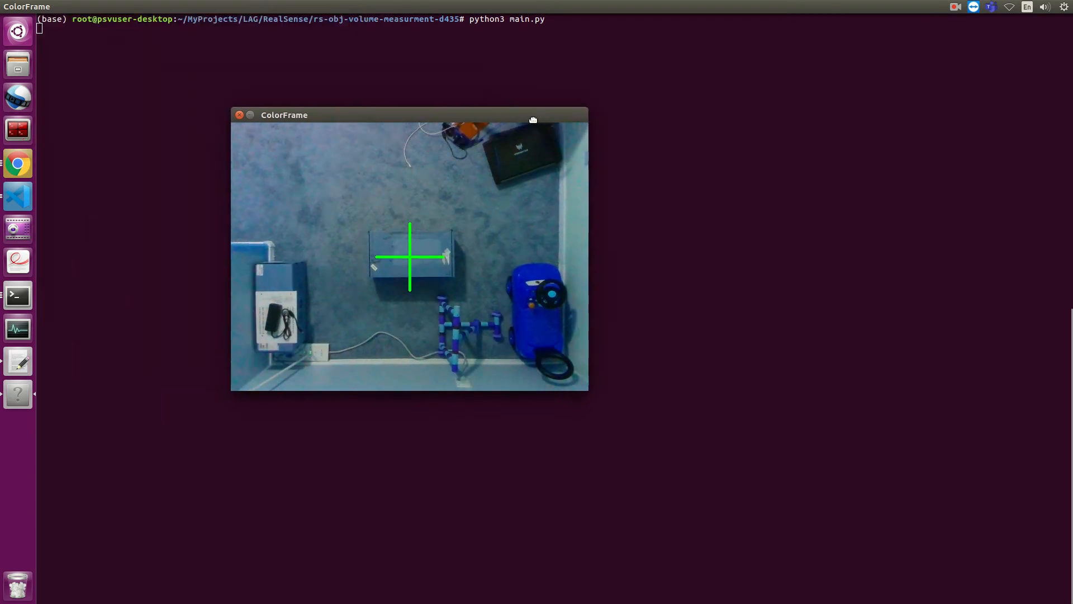
- Drag the ColorFrame camera window toward the screen centre
drag(533, 115, 681, 140)
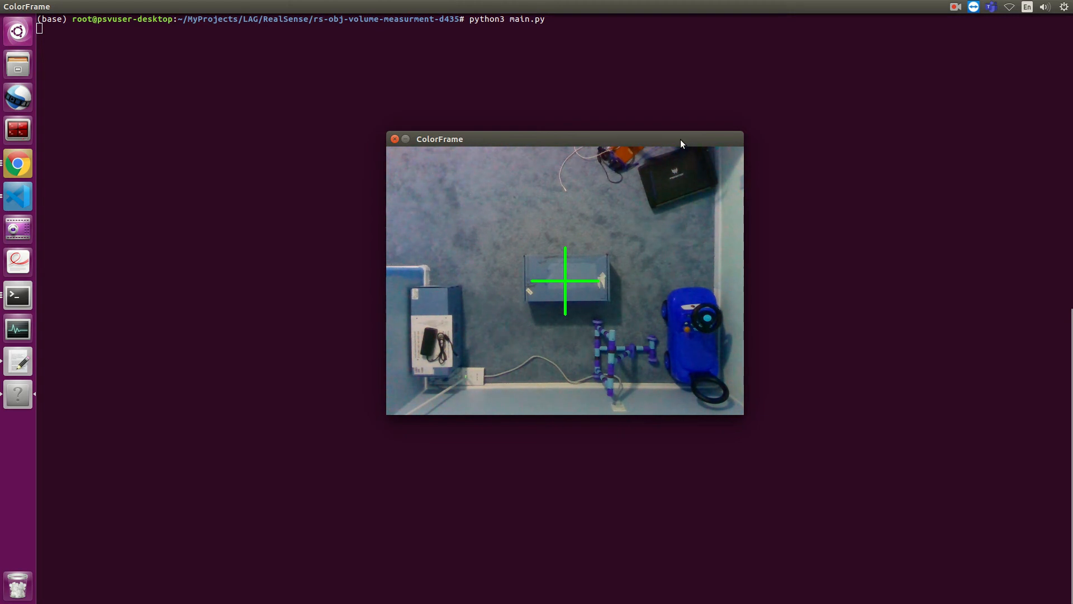
mouse_move(612, 265)
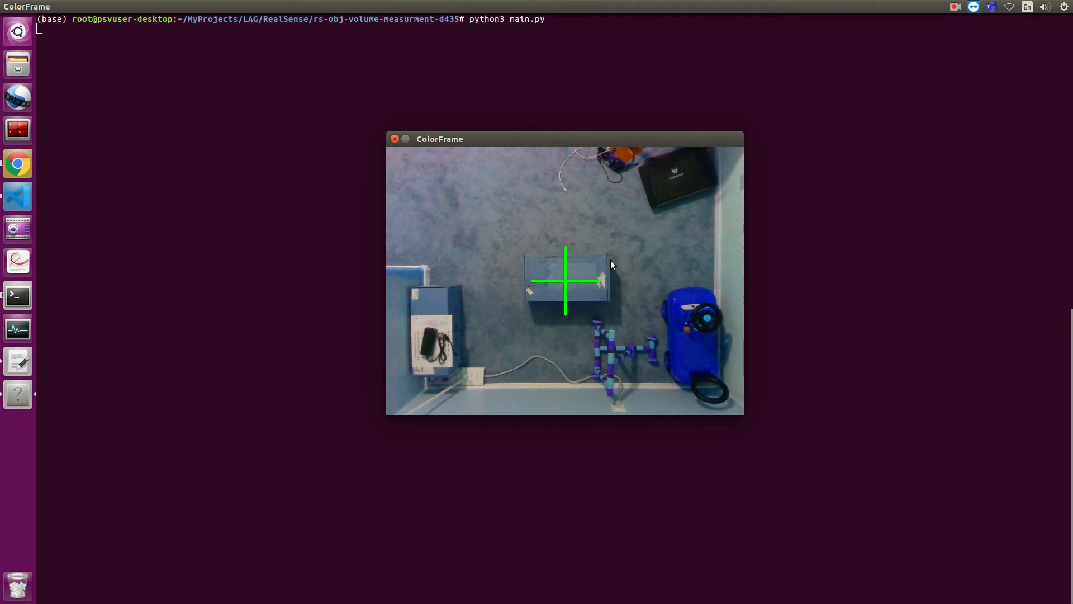
mouse_move(568, 259)
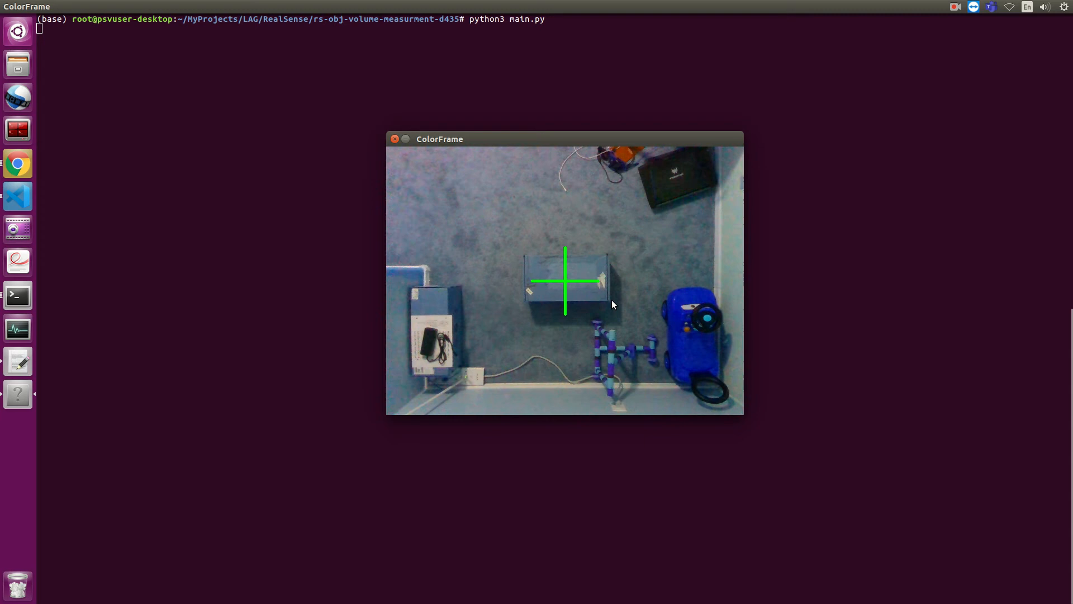
mouse_move(544, 275)
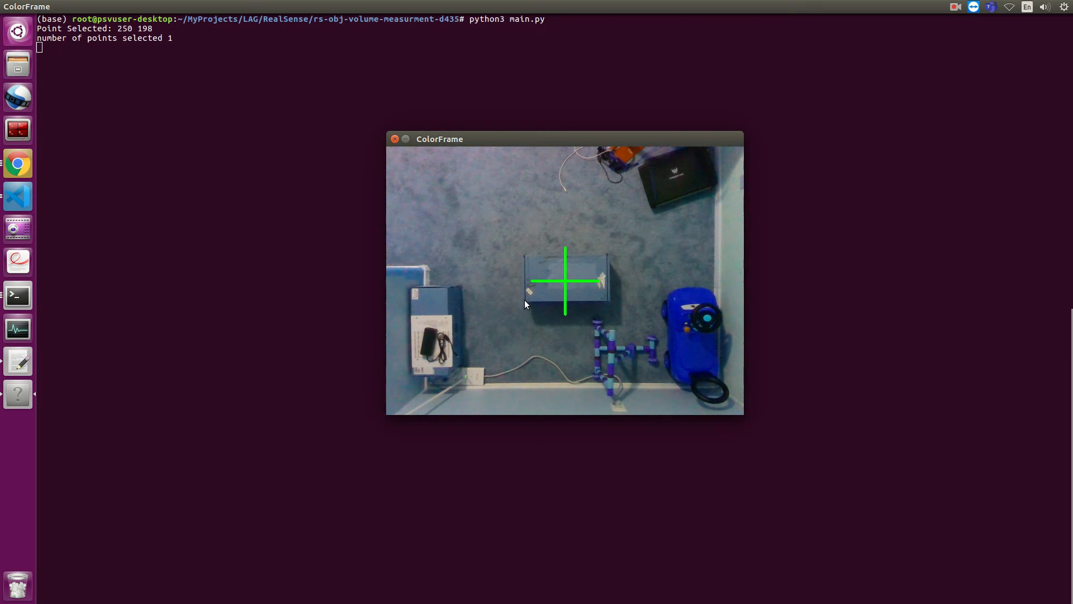
- Mark the remaining box corners, then quit with q to print dimensions and volume
click(594, 269)
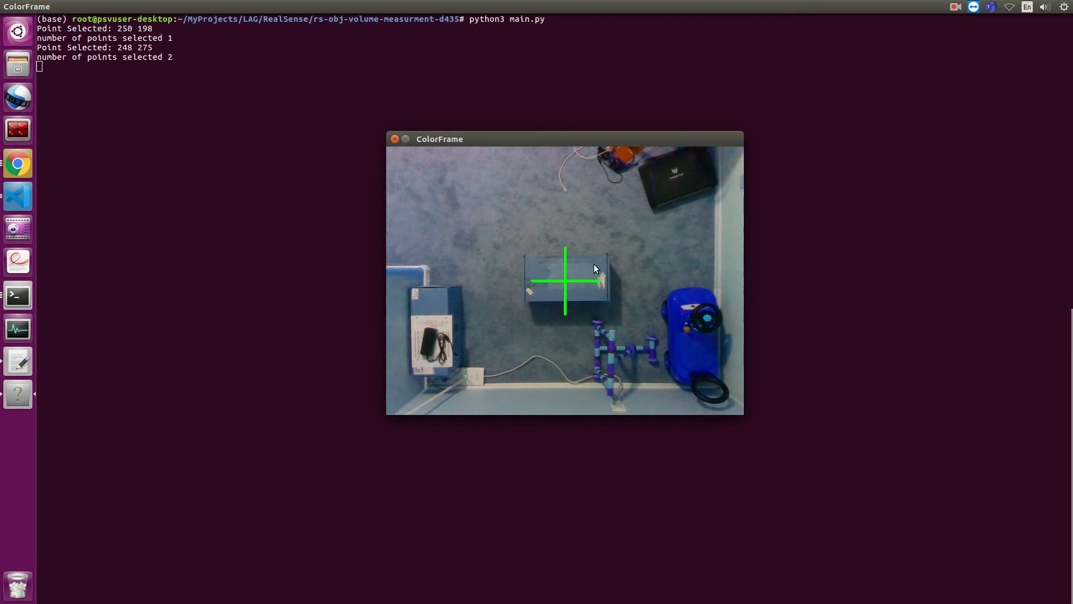
click(600, 262)
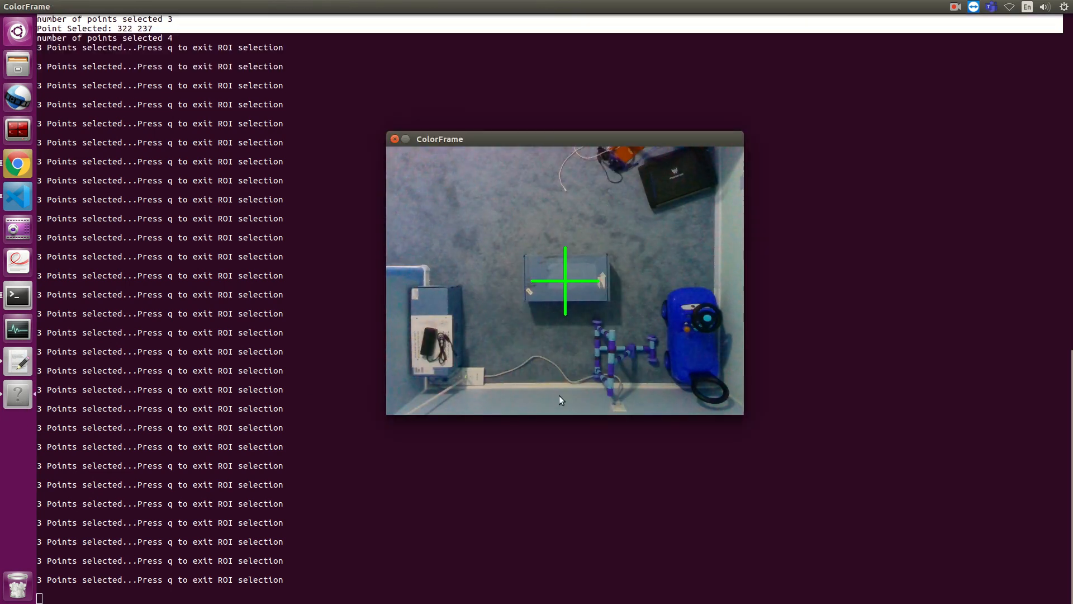
key(q)
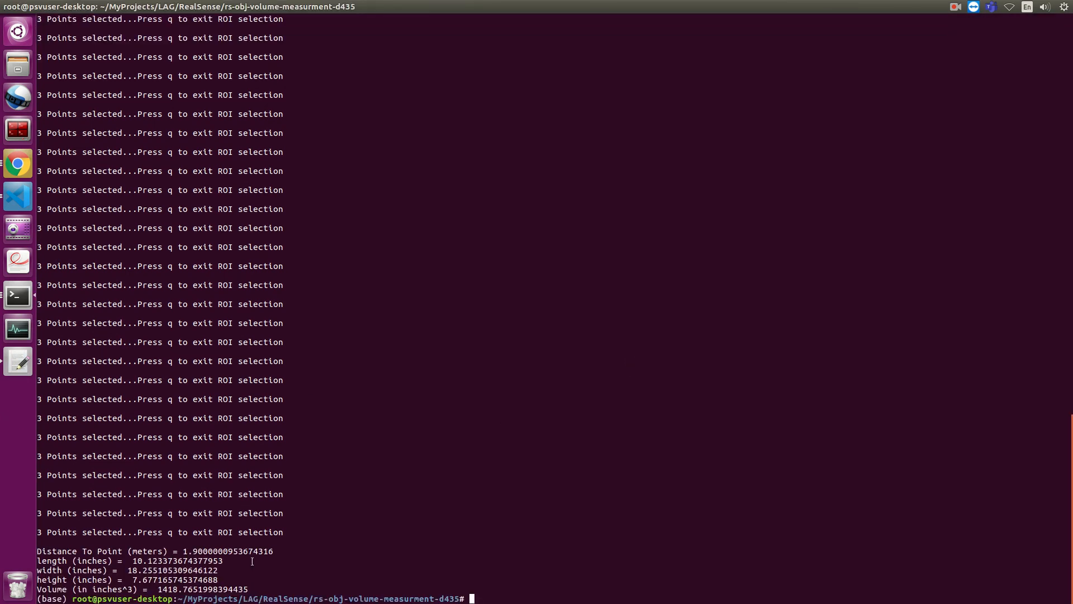